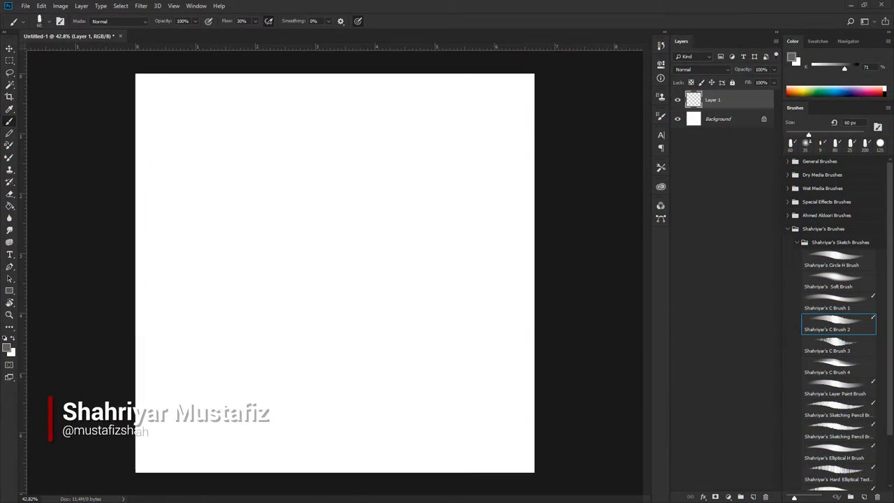
# - Paint flat grey value blocks over the sketch for the face, neck and shoulders
pyautogui.moveTo(354, 402); pyautogui.dragTo(354, 436)
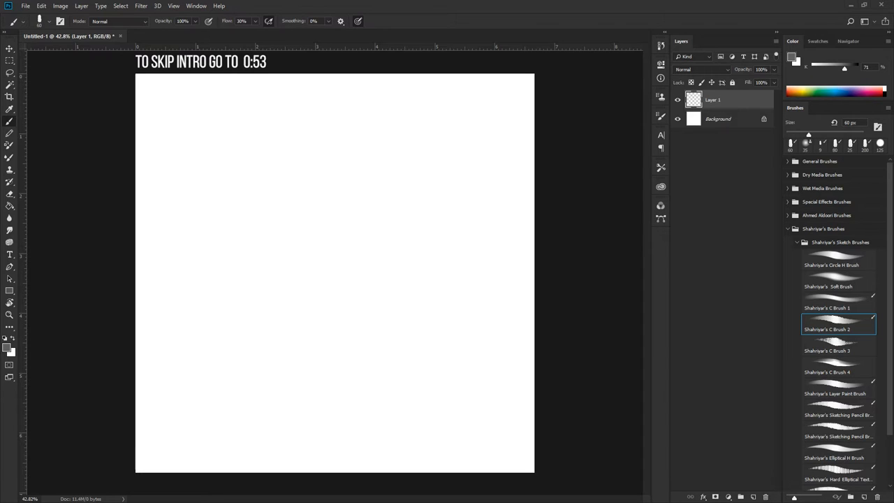
pyautogui.moveTo(352, 498)
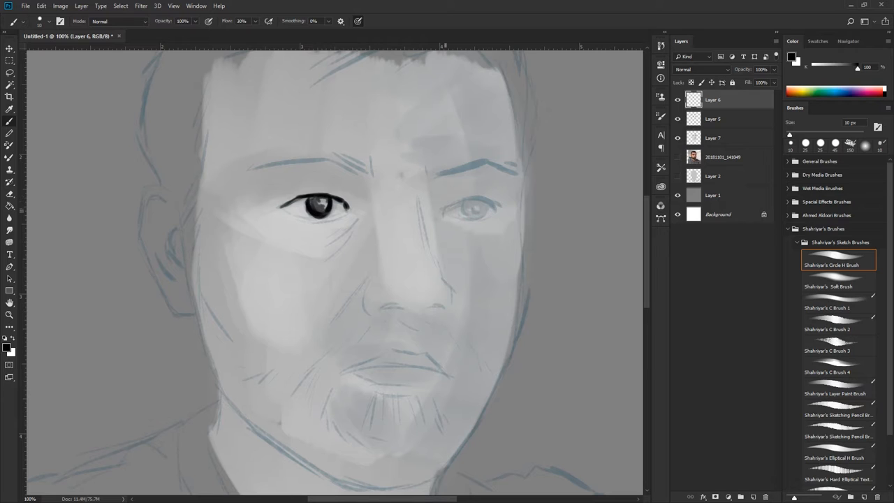
pyautogui.moveTo(447, 209); pyautogui.dragTo(503, 206)
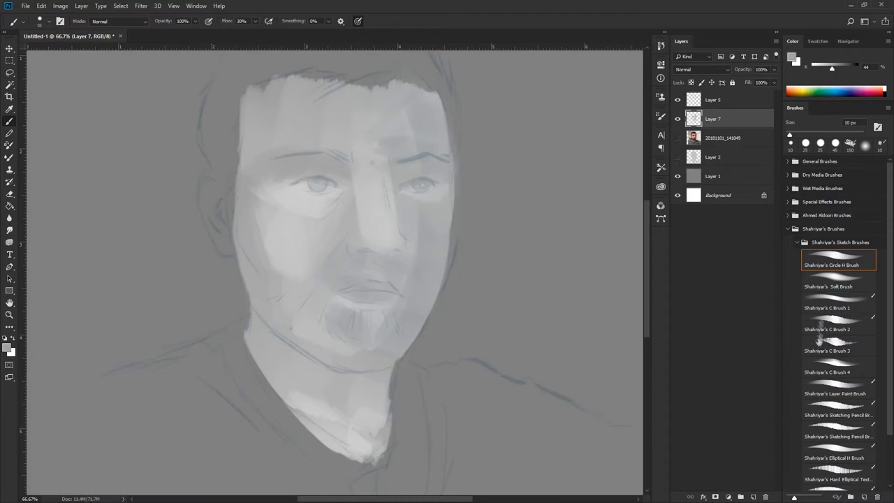
# - Choose a textured C Brush preset for painting darker hair, brows, beard and shirt
pyautogui.click(837, 307)
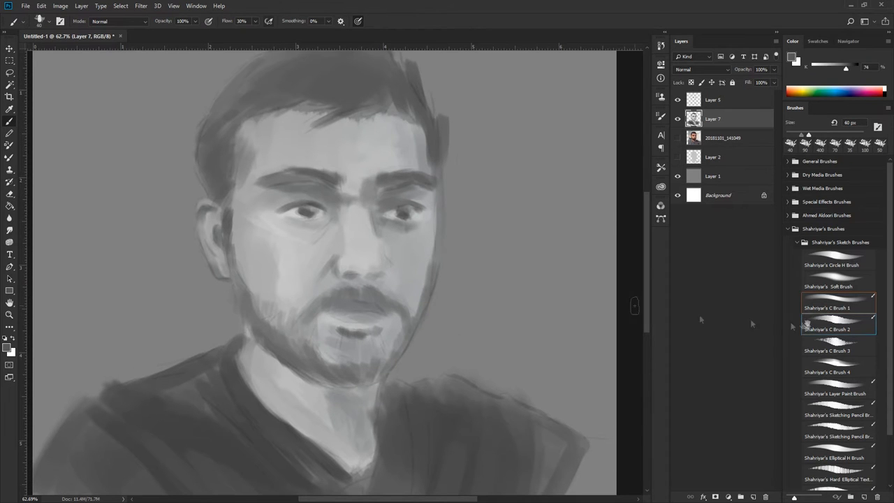
# - Switch to Shahriyar's C Brush 2 and paint hair and shirt strokes on Layer 7
pyautogui.click(827, 329)
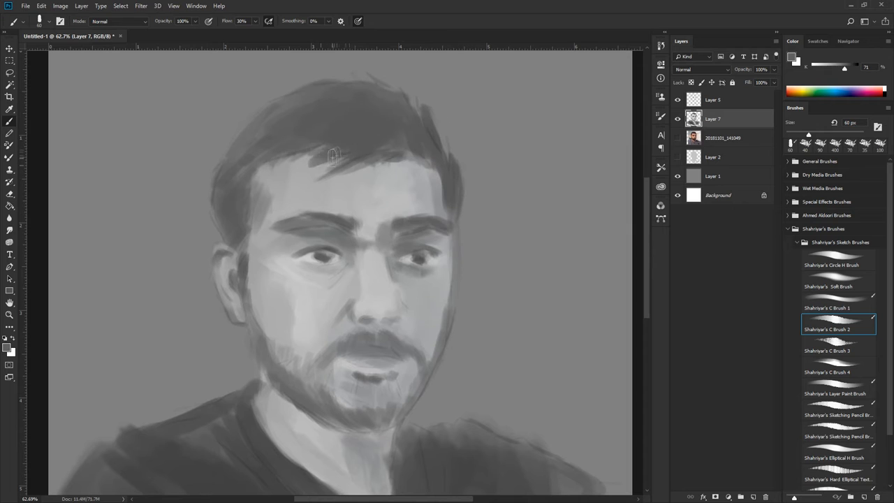
pyautogui.moveTo(314, 160); pyautogui.dragTo(426, 223)
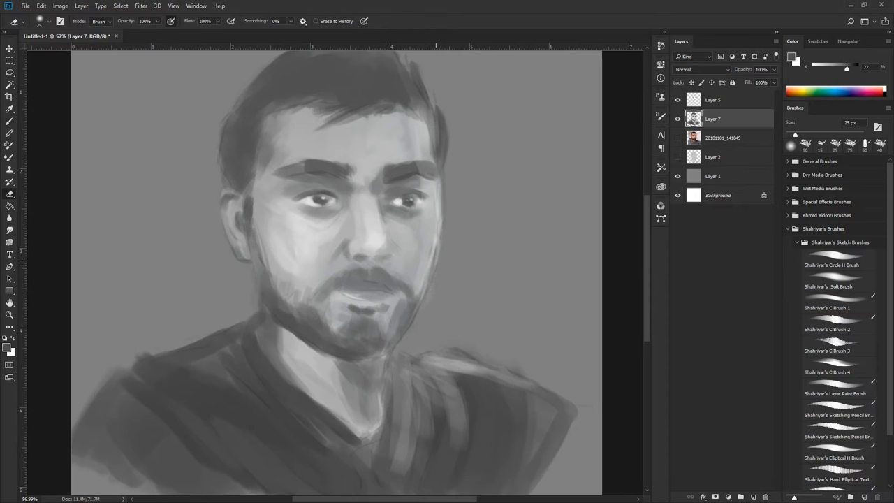
# - Select a brush to finish the face and shirt before adding the signature
pyautogui.click(834, 307)
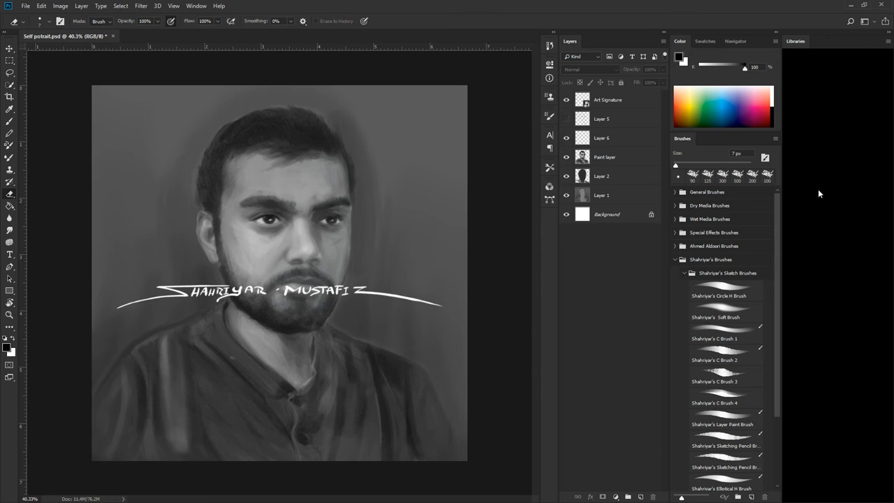
# - Colour the portrait with warm skin, brown background and navy shirt, then toggle screen mode
pyautogui.moveTo(280, 293); pyautogui.dragTo(395, 447)
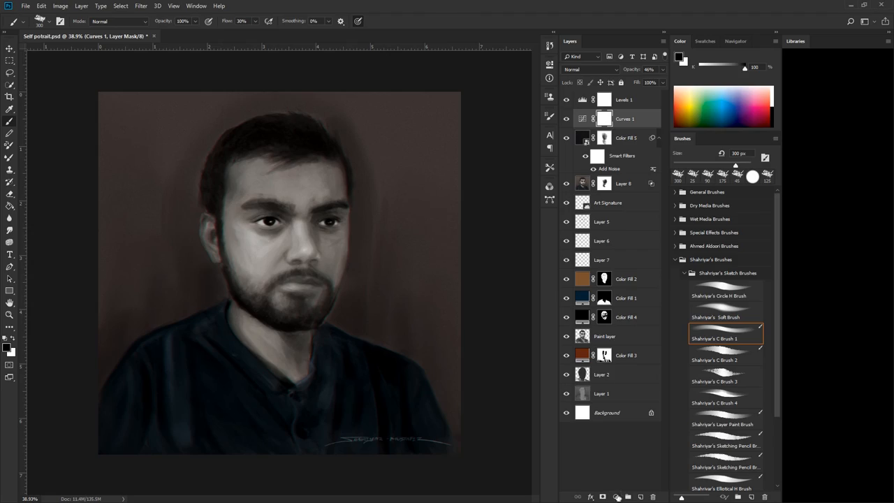
pyautogui.press('F')
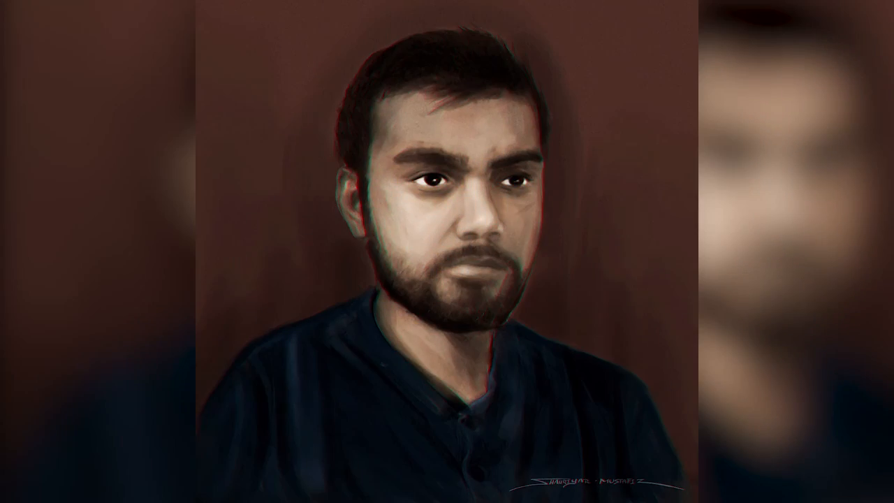